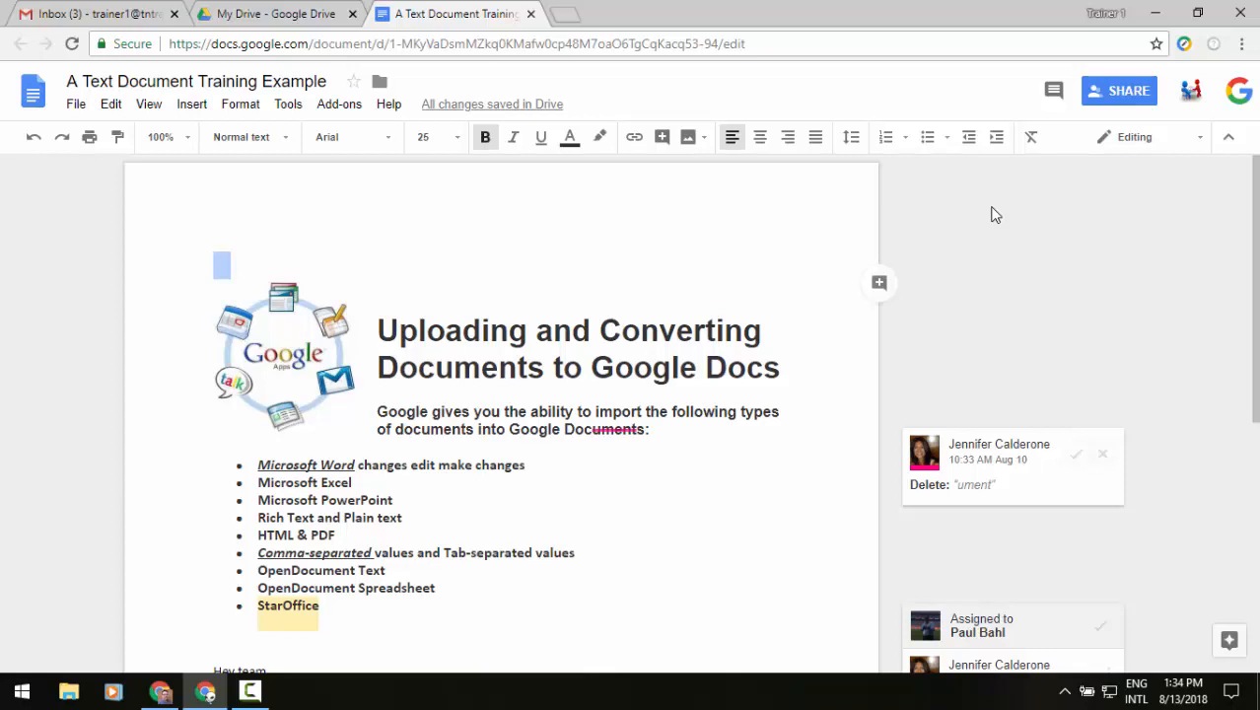
pyautogui.moveTo(598, 163)
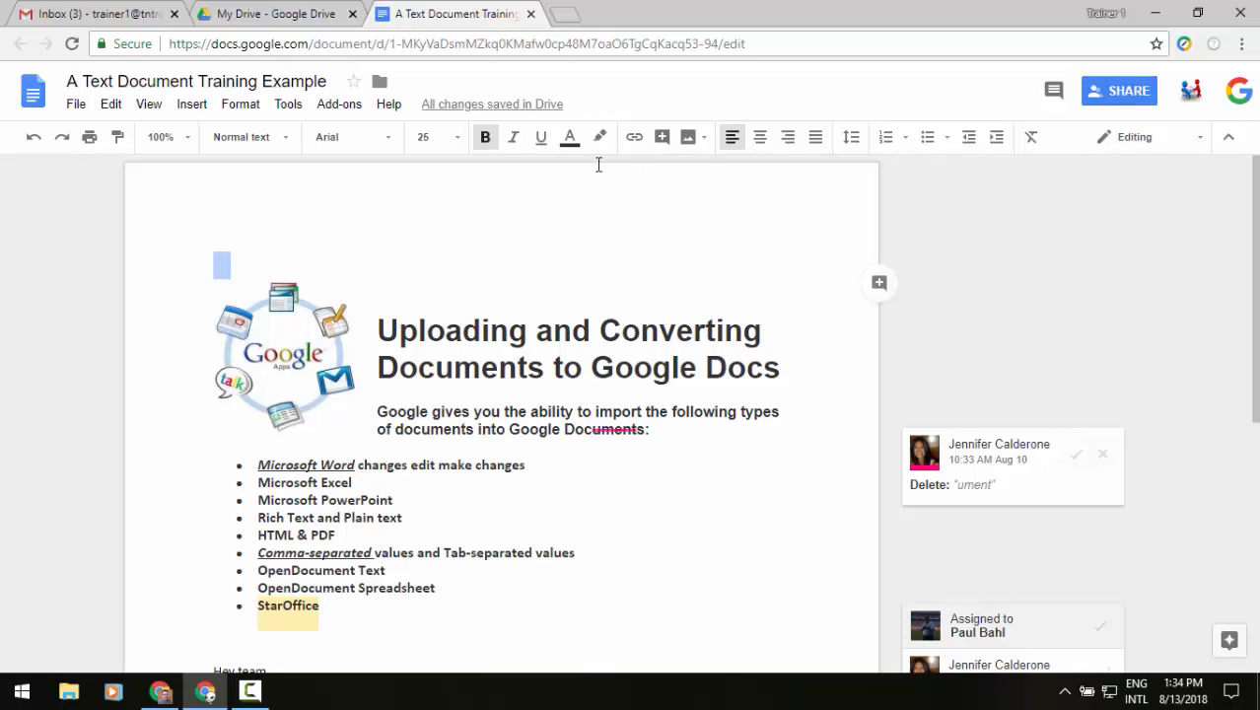
# Open the Activity dashboard from the Tools menu to see the Viewer Trend chart.
pyautogui.click(287, 103)
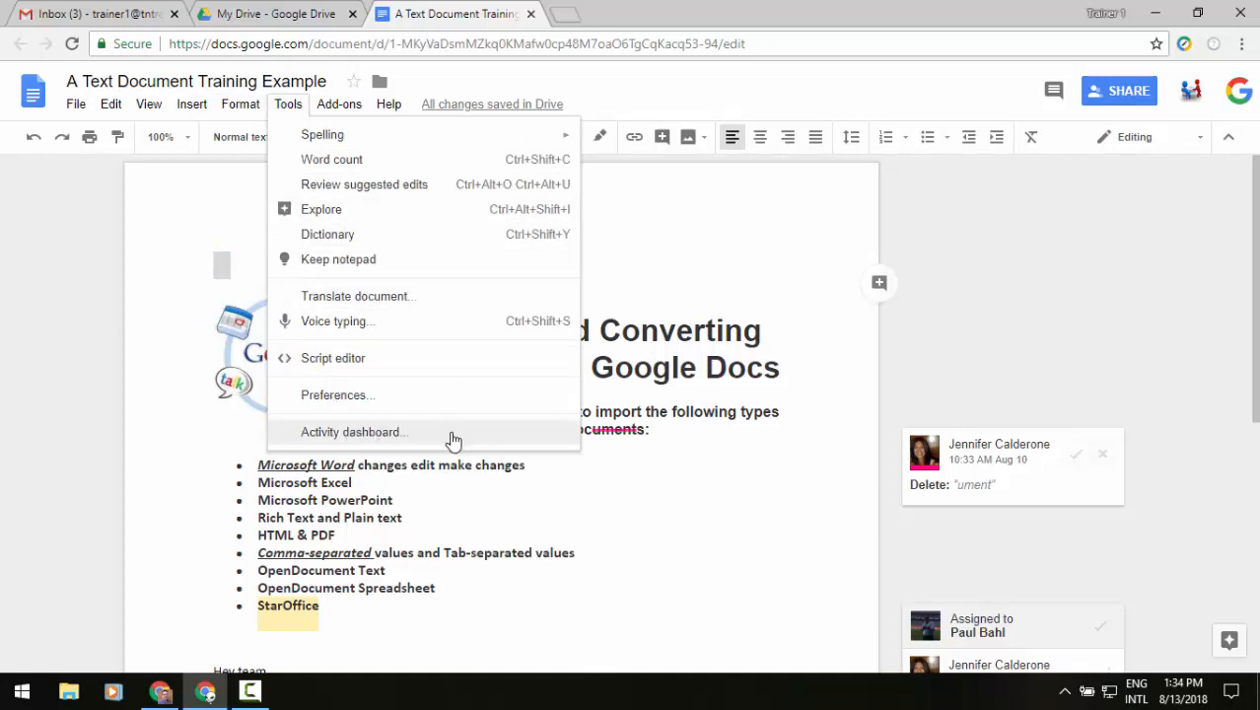
pyautogui.click(353, 432)
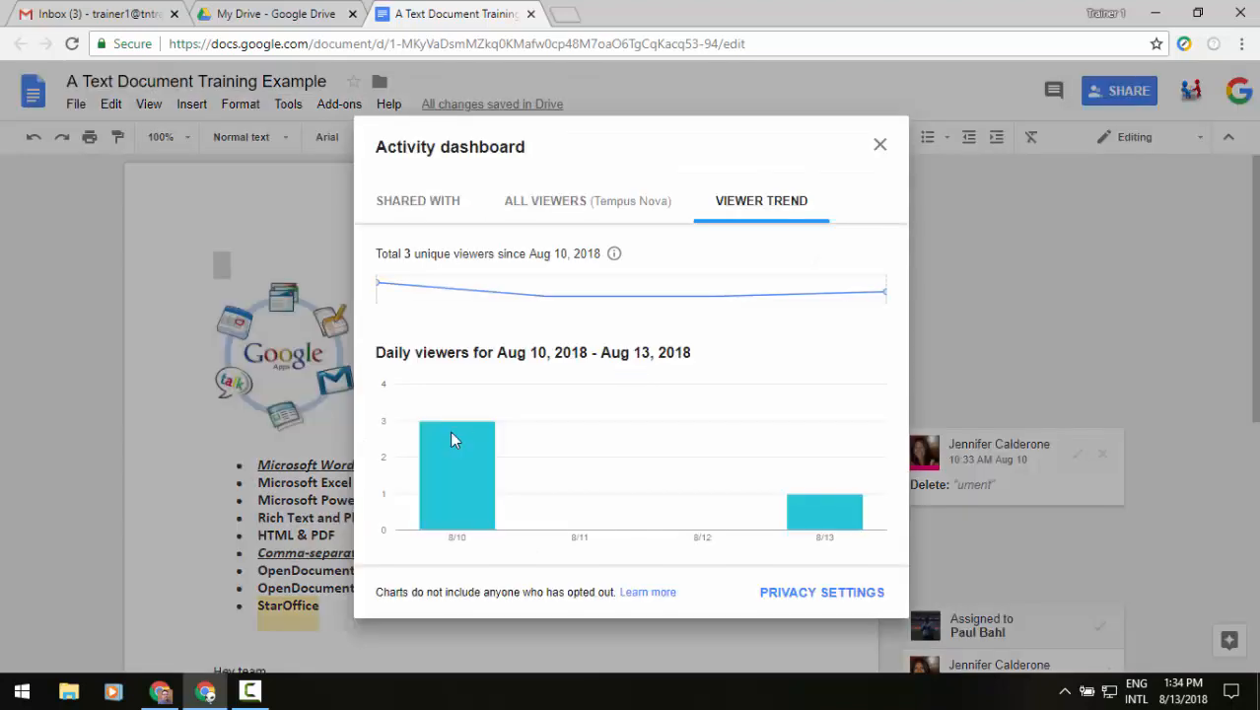
pyautogui.moveTo(461, 423)
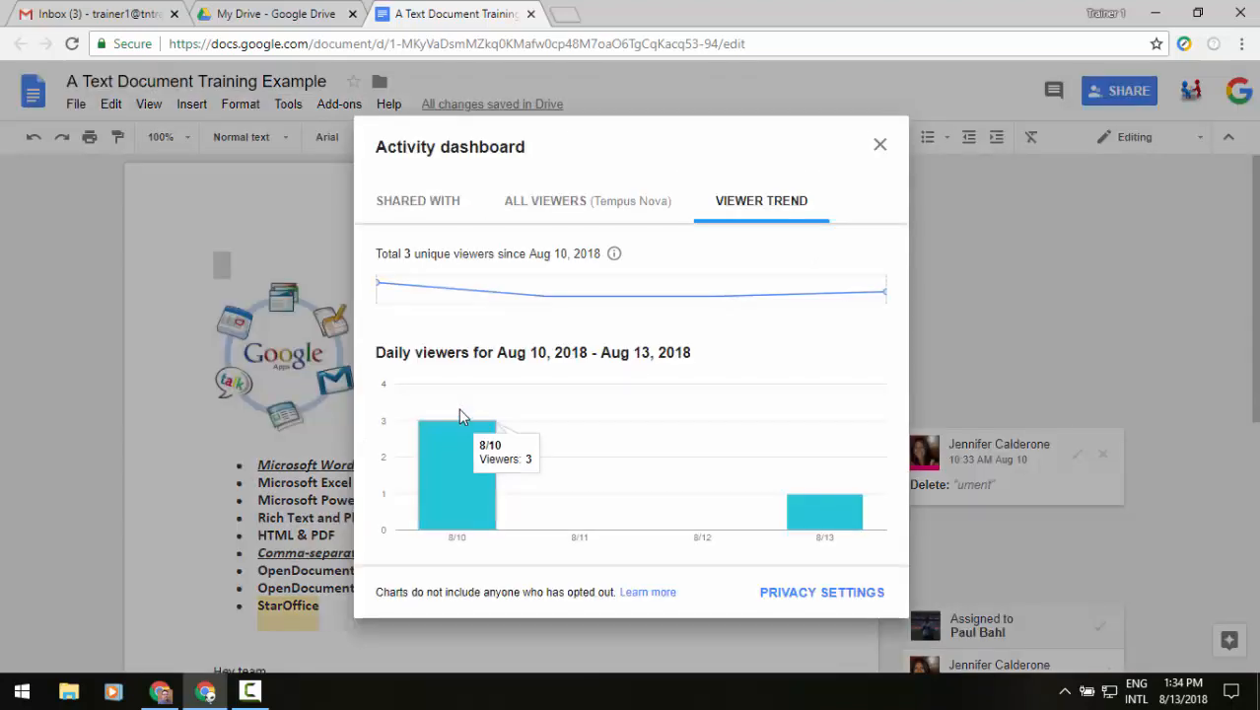
pyautogui.moveTo(833, 216)
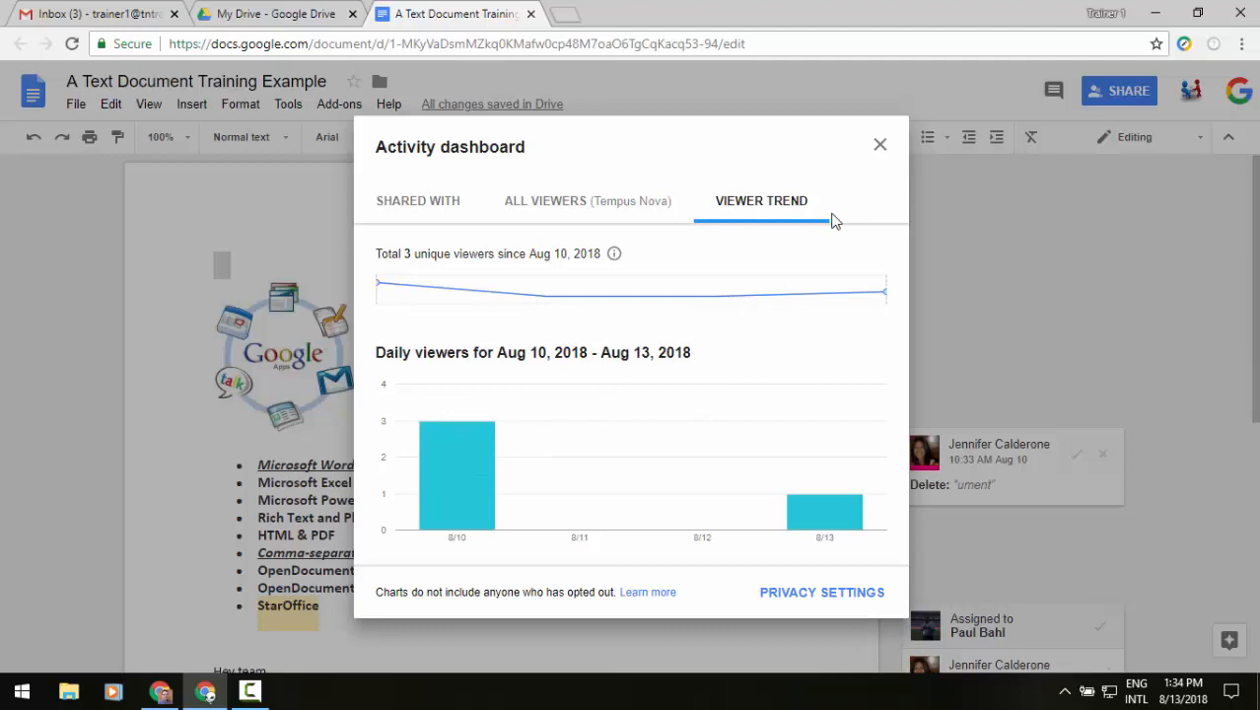
pyautogui.moveTo(660, 489)
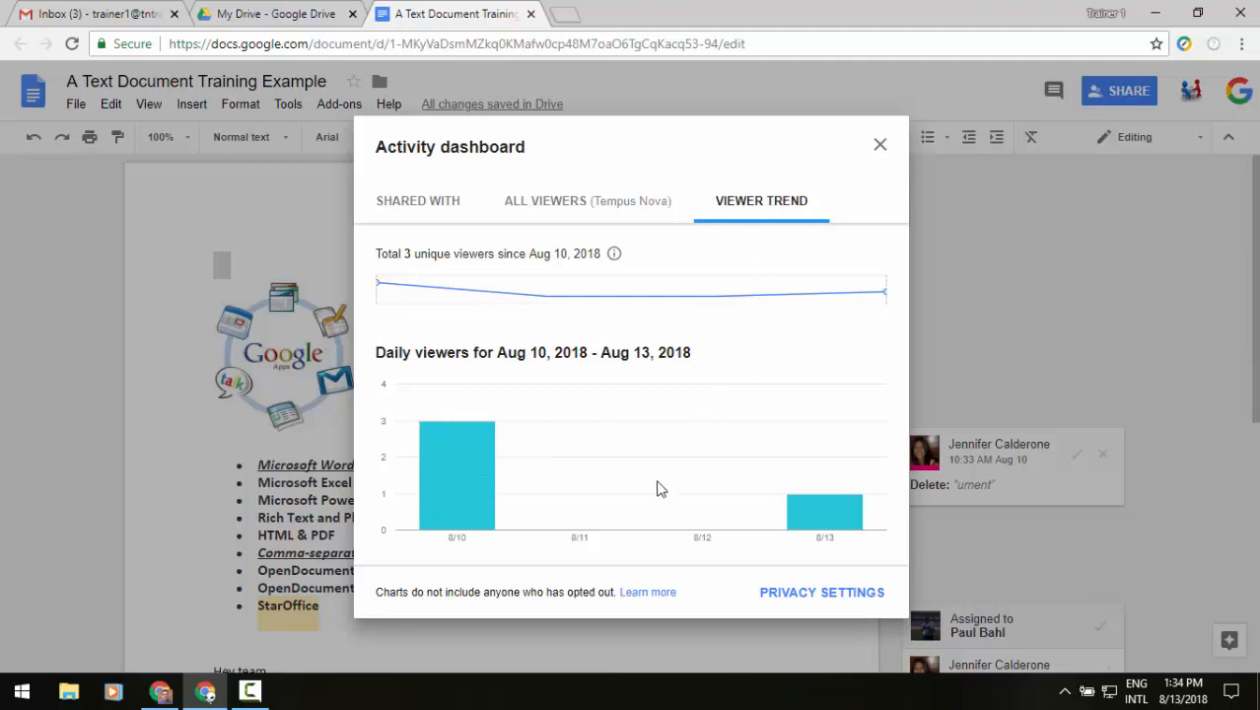
pyautogui.moveTo(545, 200)
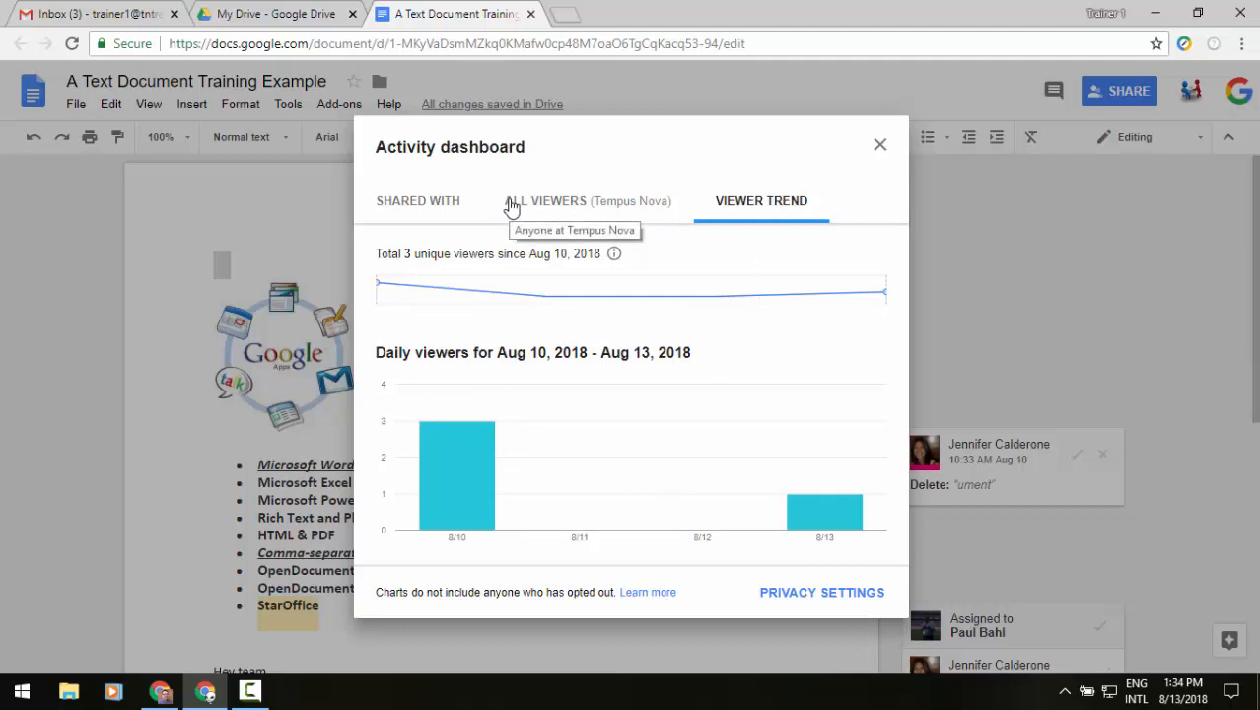
pyautogui.moveTo(482, 217)
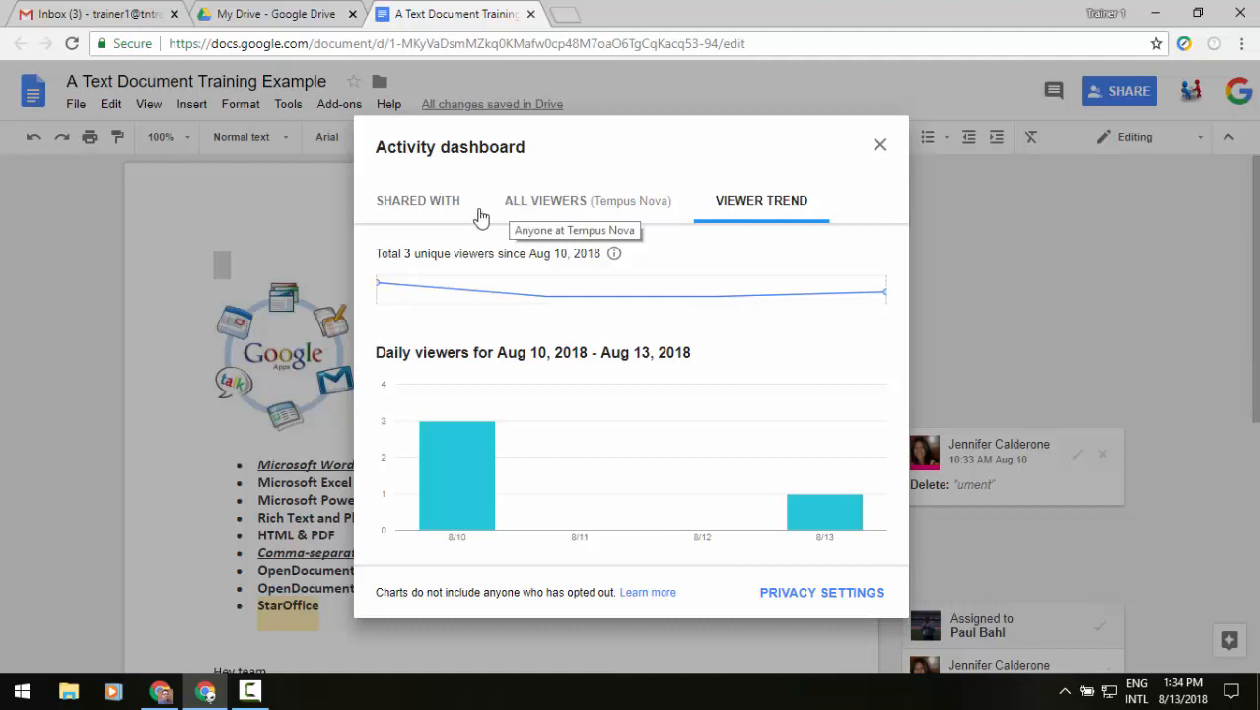
# Switch to the Shared With tab to see each person's last view time.
pyautogui.click(417, 200)
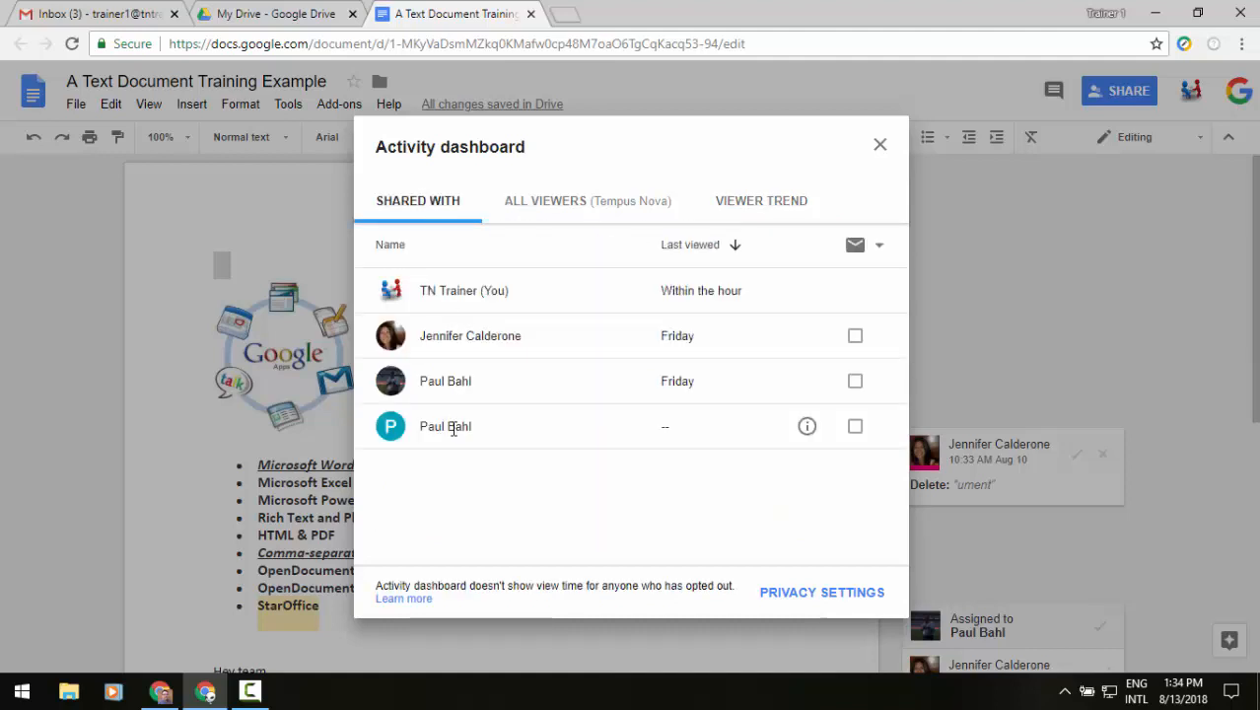
pyautogui.moveTo(875, 246)
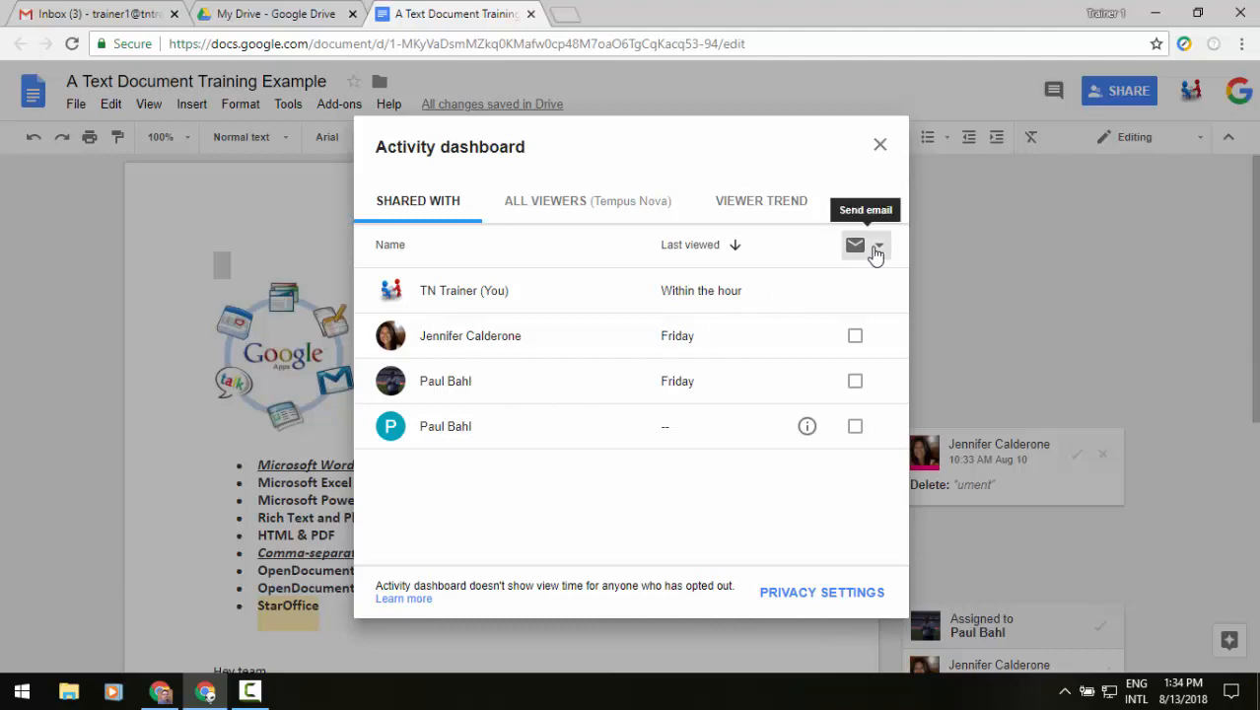